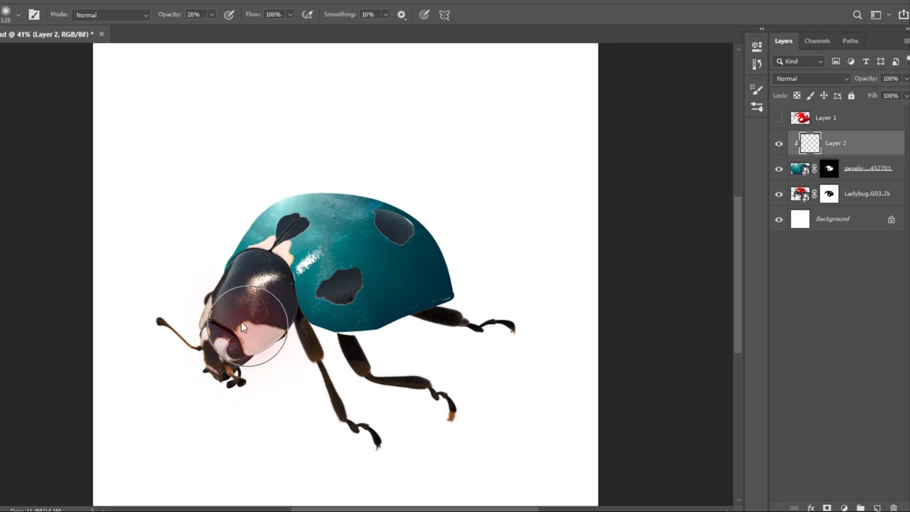
# Step: Paint soft dark shading over the ladybug's head and thorax side, and tone down the thorax highlight
pyautogui.moveTo(246, 327); pyautogui.dragTo(299, 338)
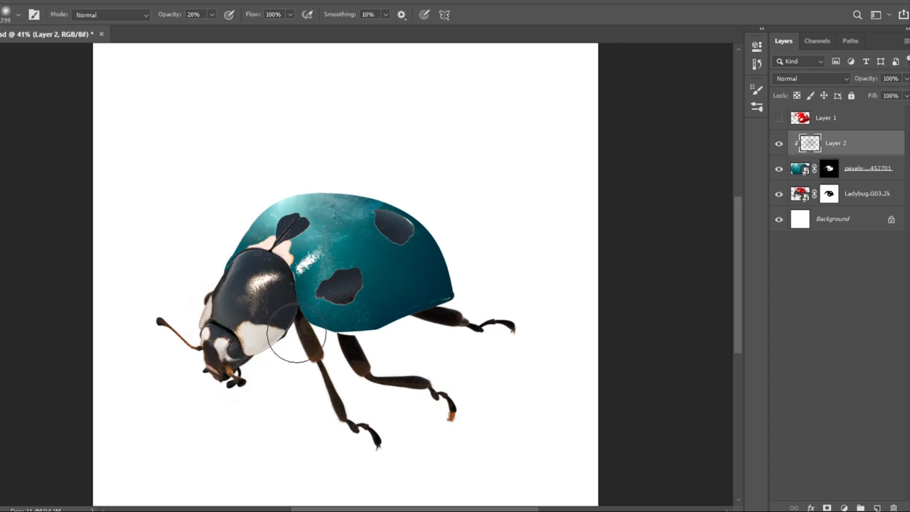
pyautogui.moveTo(298, 334); pyautogui.dragTo(511, 347)
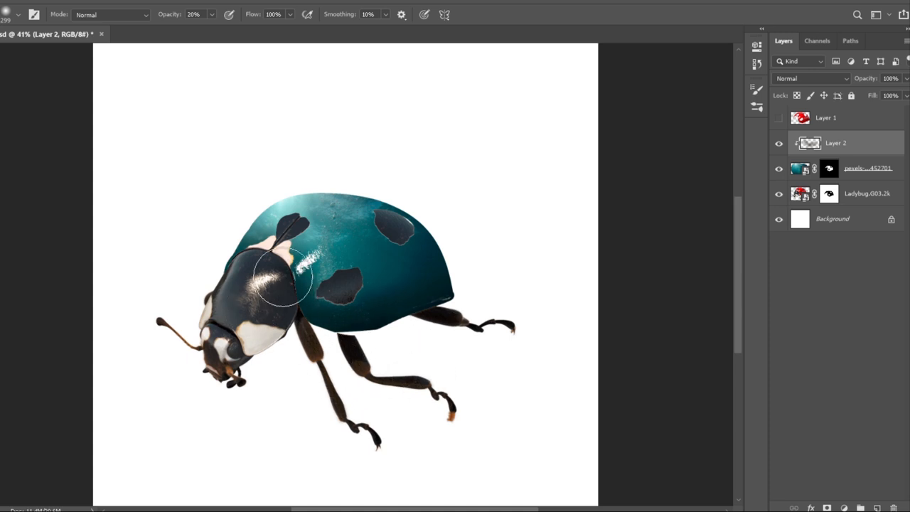
pyautogui.moveTo(280, 277); pyautogui.dragTo(355, 302)
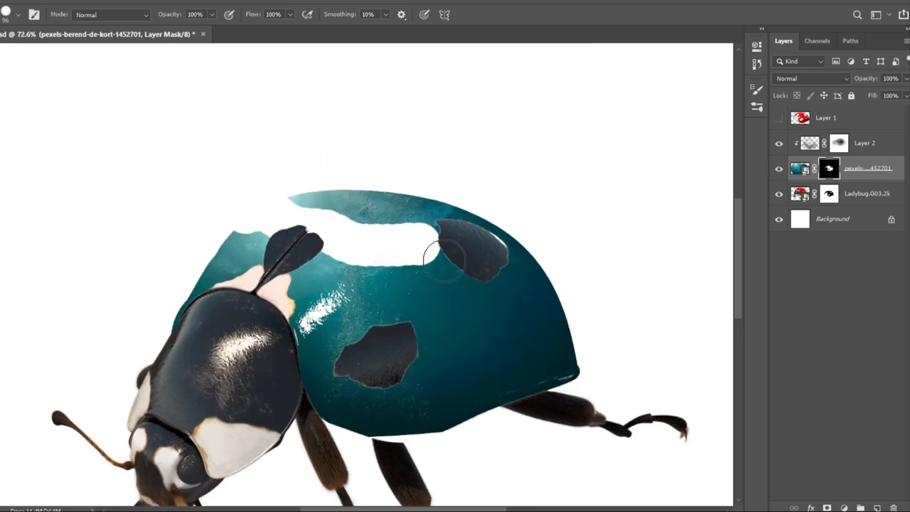
# Step: Mask away part of the teal shell's top edge to open it
pyautogui.moveTo(444, 259); pyautogui.dragTo(314, 204)
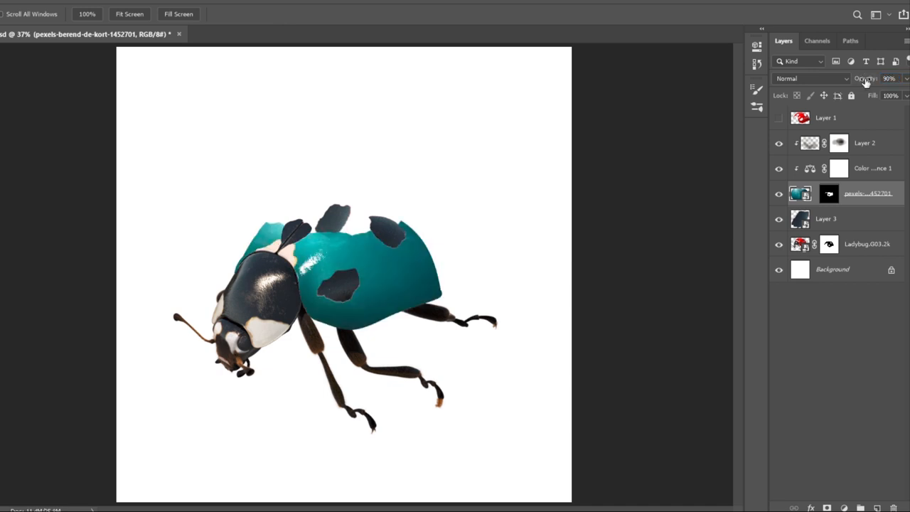
pyautogui.moveTo(863, 83)
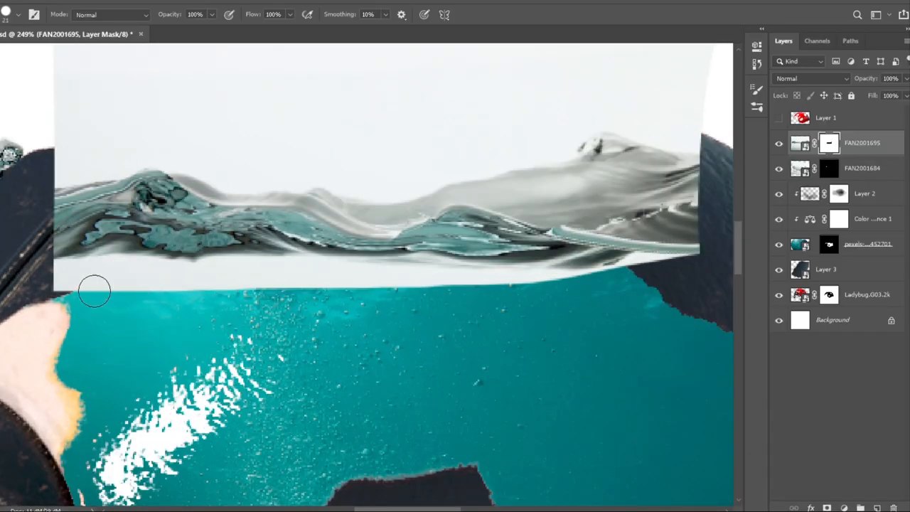
# Step: Mask the water surface image's lower edge so it blends into the shell
pyautogui.moveTo(95, 290); pyautogui.dragTo(544, 288)
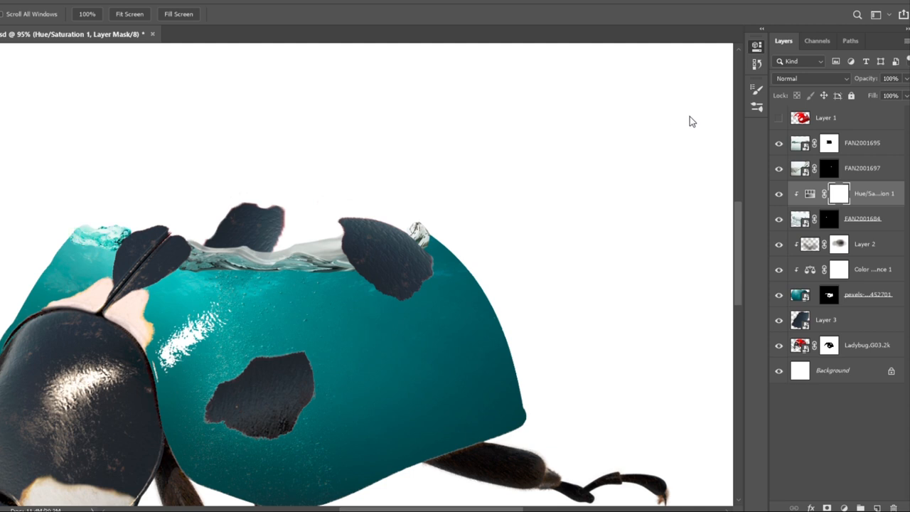
pyautogui.moveTo(626, 153)
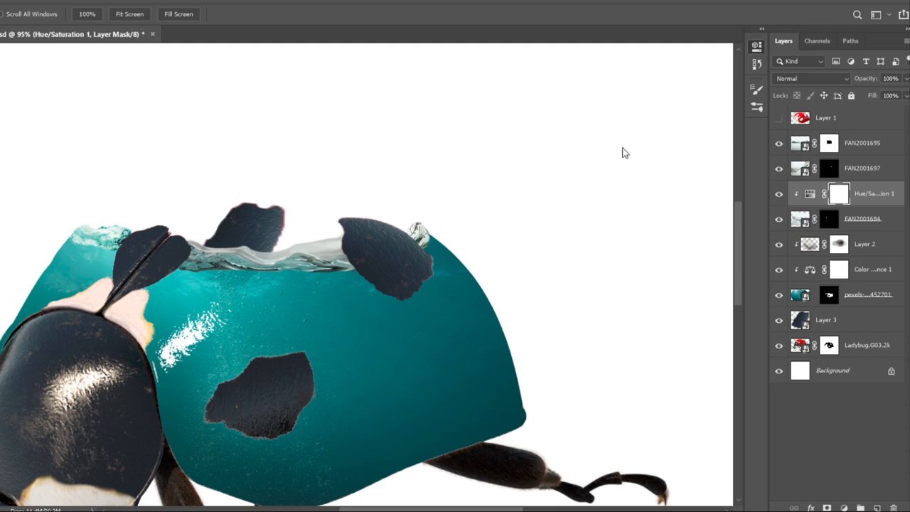
pyautogui.moveTo(656, 142)
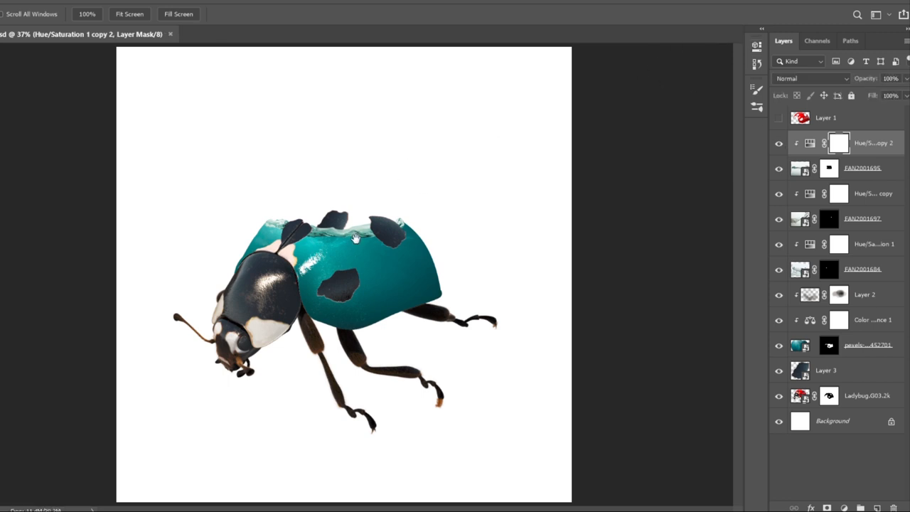
pyautogui.moveTo(362, 213)
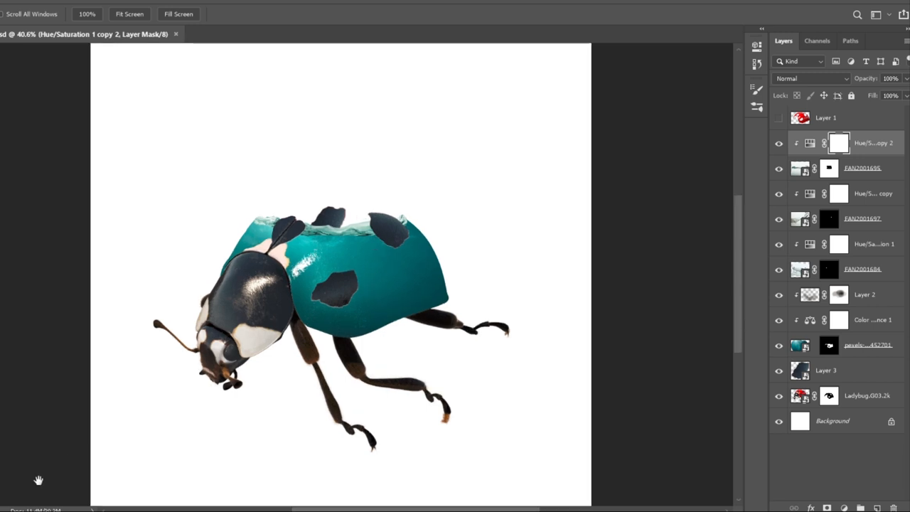
pyautogui.moveTo(532, 310)
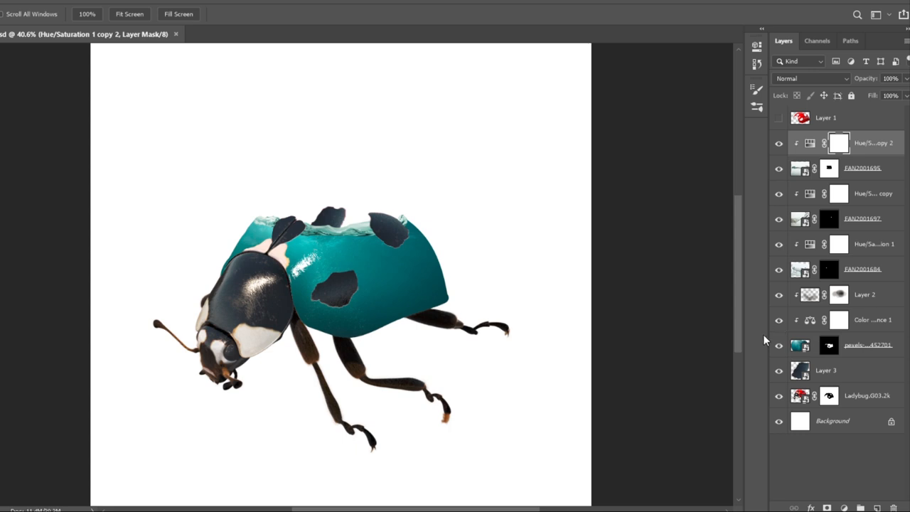
pyautogui.moveTo(344, 268)
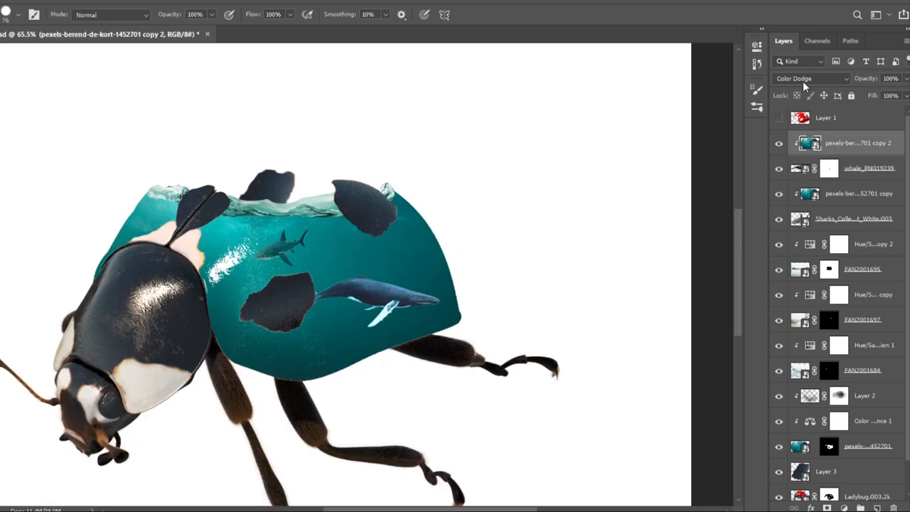
# Step: Set the water texture copy layer's blend mode to Soft Light
pyautogui.click(810, 79)
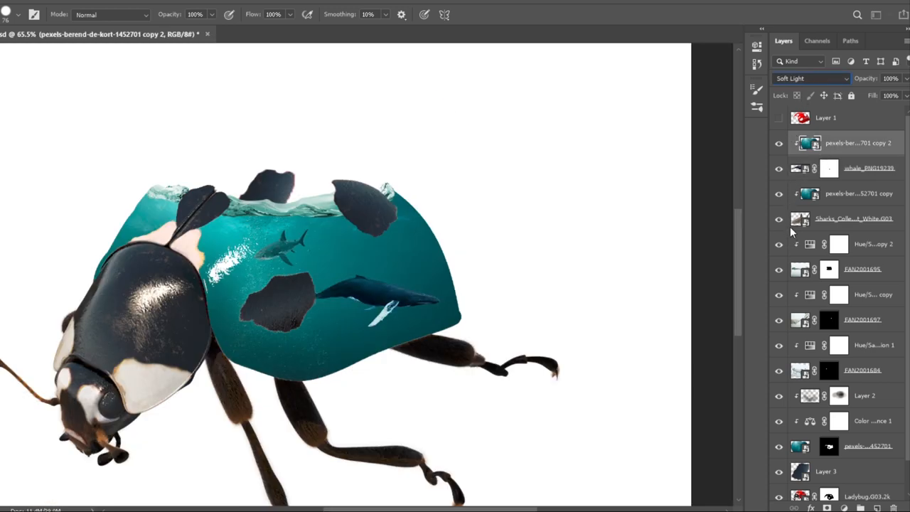
pyautogui.moveTo(803, 176)
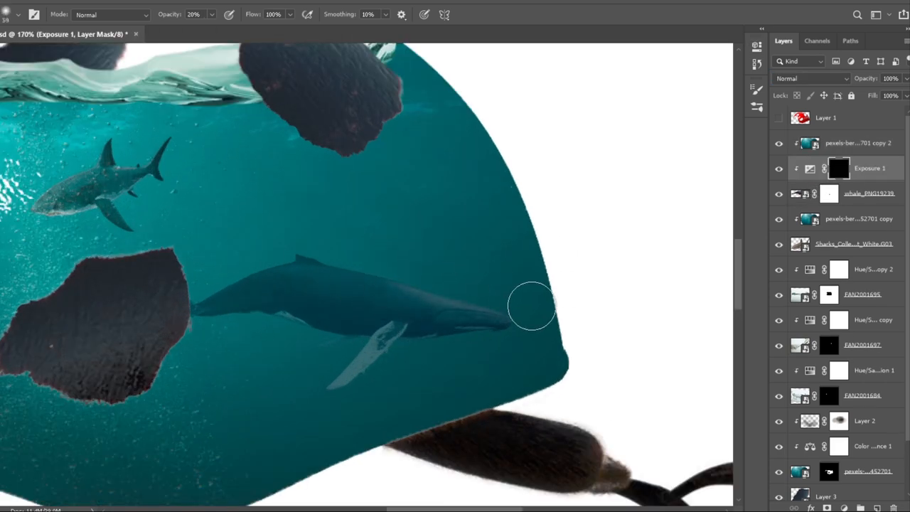
# Step: Shrink the whale inside the shell and paint the whale's and shark's exposure masks
pyautogui.moveTo(533, 307); pyautogui.dragTo(490, 302)
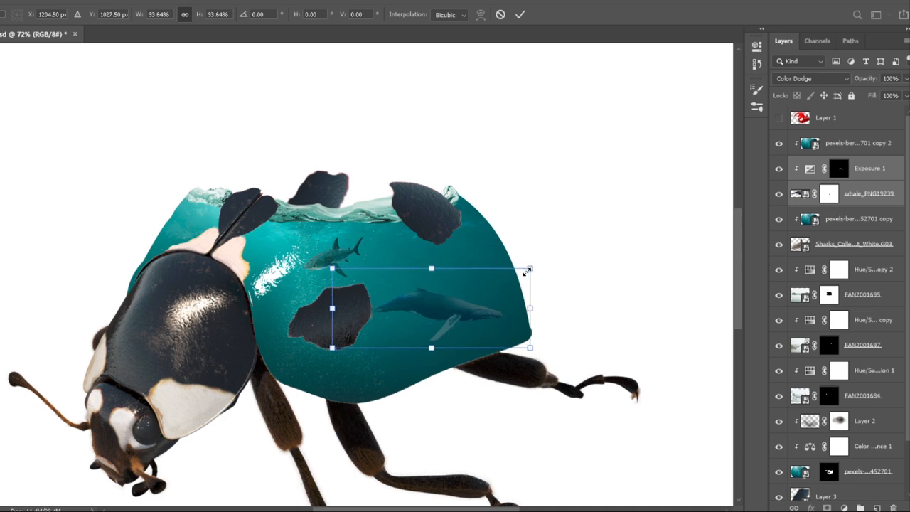
pyautogui.moveTo(530, 269); pyautogui.dragTo(519, 275)
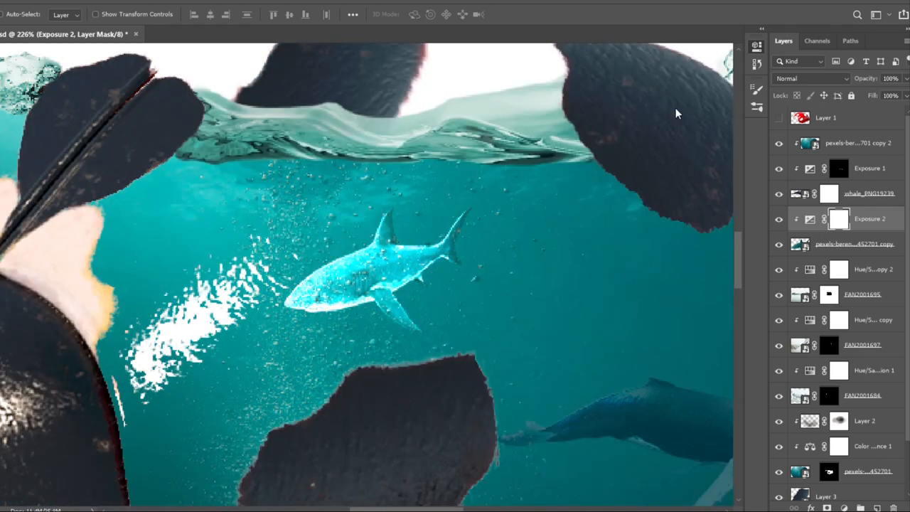
pyautogui.click(810, 78)
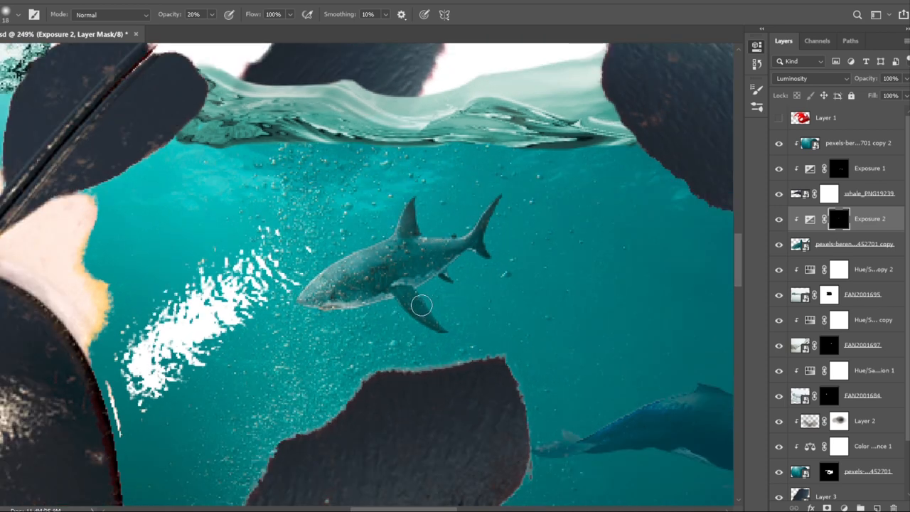
pyautogui.moveTo(421, 306); pyautogui.dragTo(375, 250)
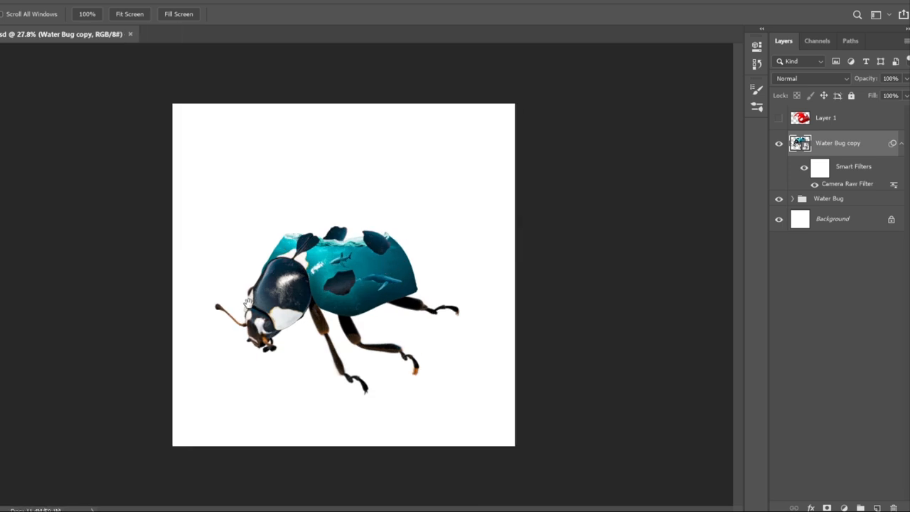
pyautogui.moveTo(247, 303)
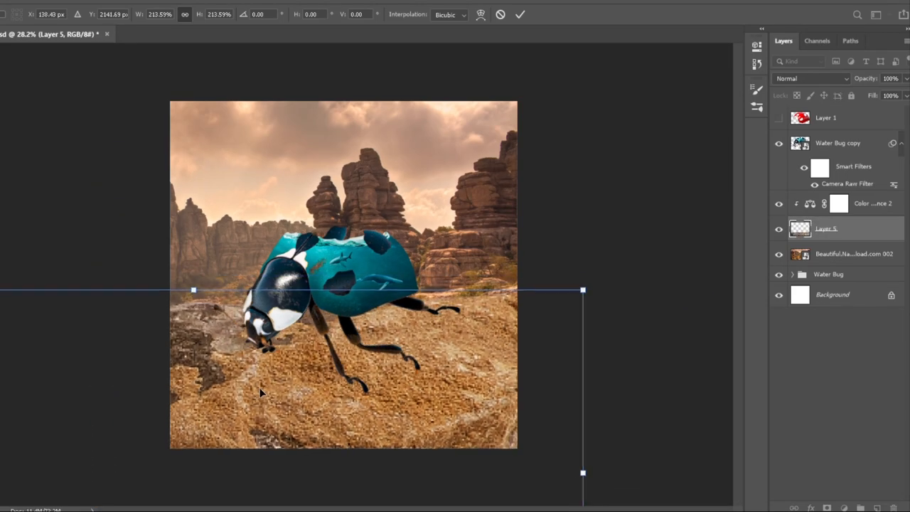
# Step: Commit the scaled foreground layer's Free Transform
pyautogui.click(837, 142)
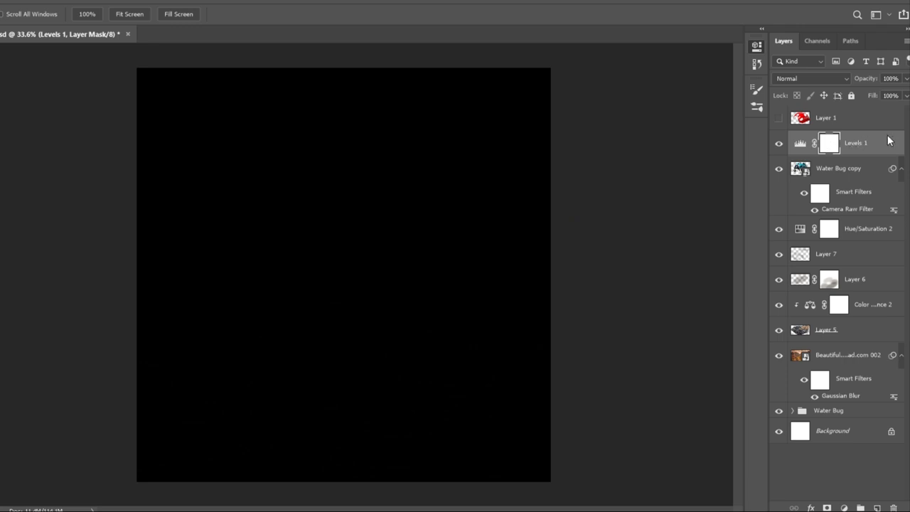
pyautogui.moveTo(741, 97)
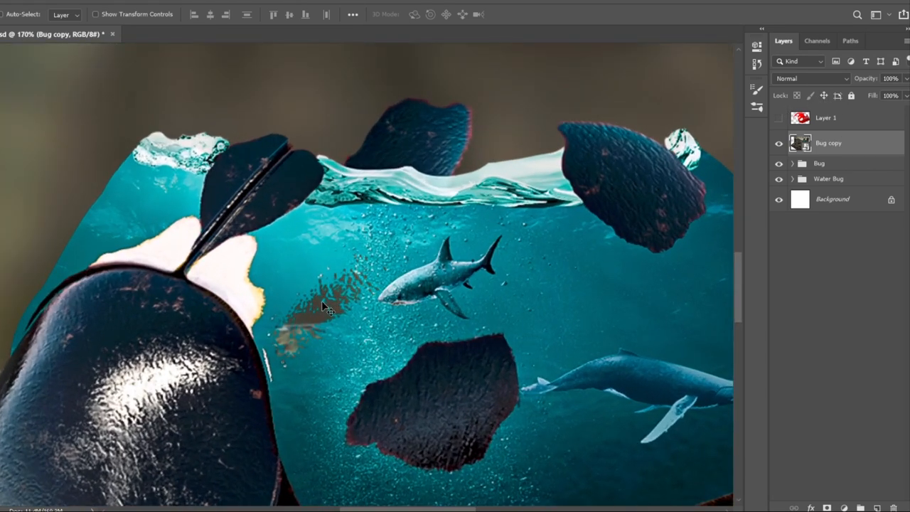
pyautogui.moveTo(299, 297)
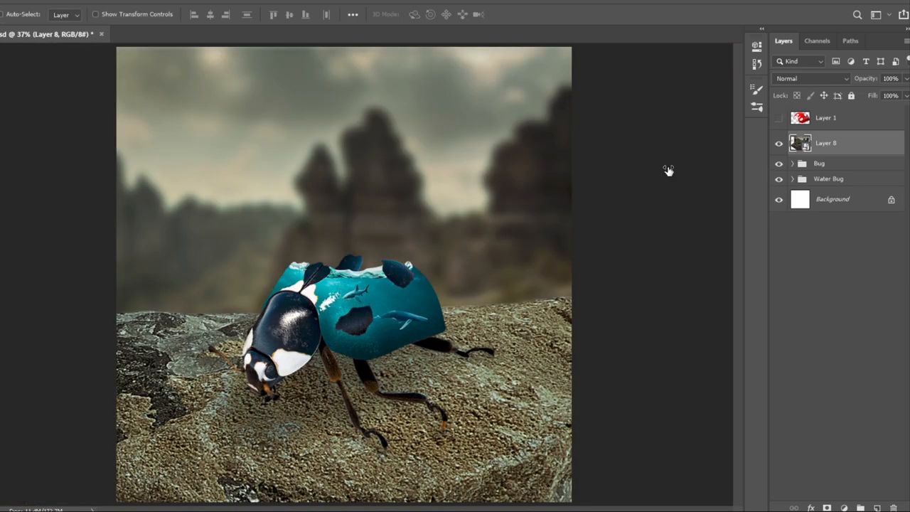
pyautogui.moveTo(757, 171)
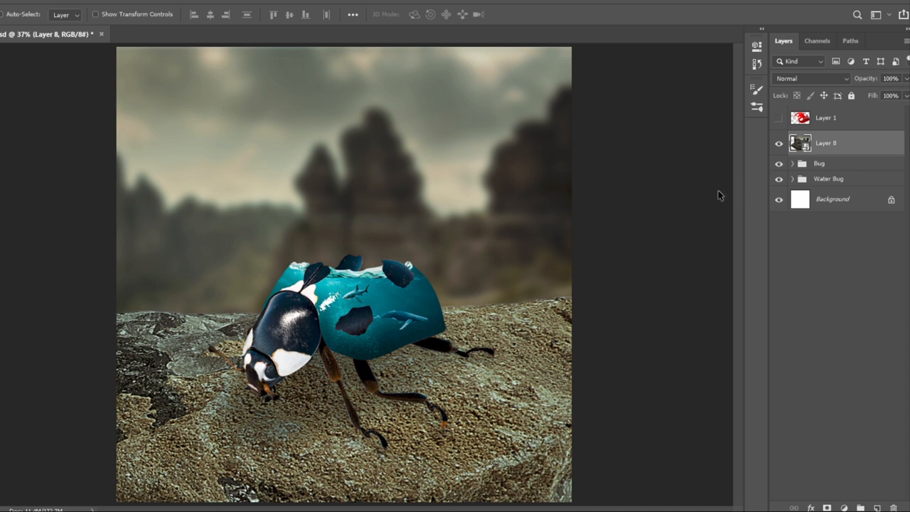
pyautogui.moveTo(770, 230)
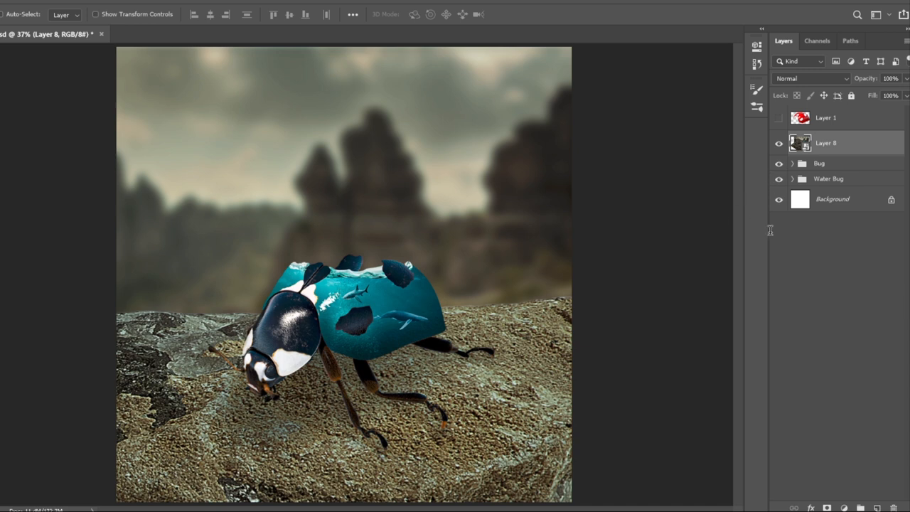